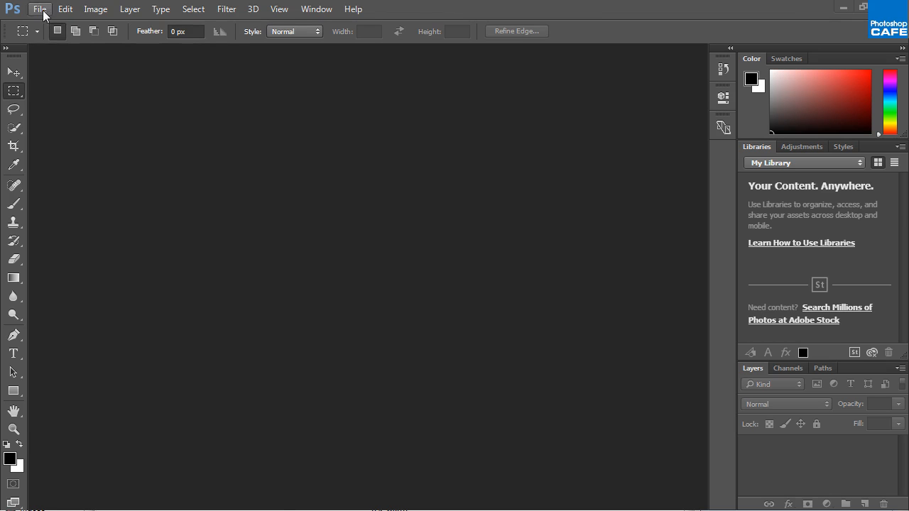
Step: Open the _MG_9181, _MG_9182 and _MG_9183 DNG exposures from the lessons folder into Camera Raw
{"action": "left_click", "coordinate": [39, 9]}
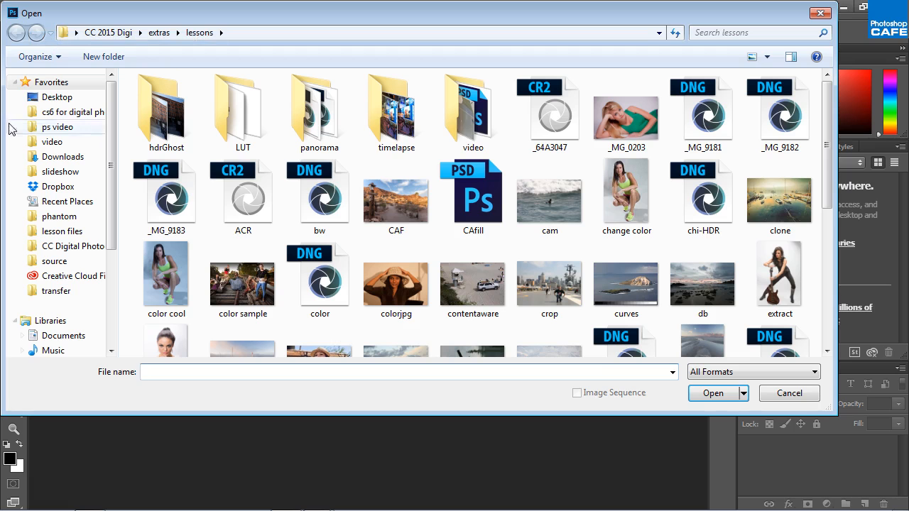
{"action": "mouse_move", "coordinate": [685, 131]}
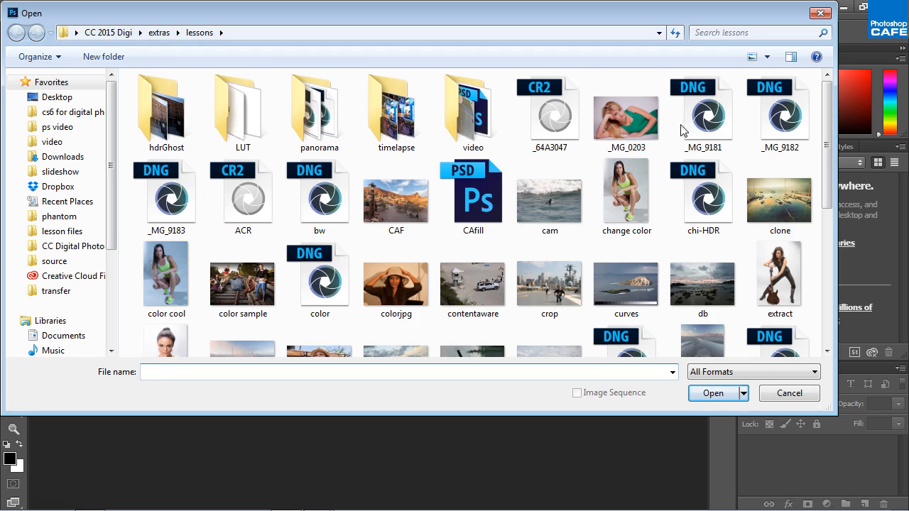
{"action": "left_click", "coordinate": [703, 114]}
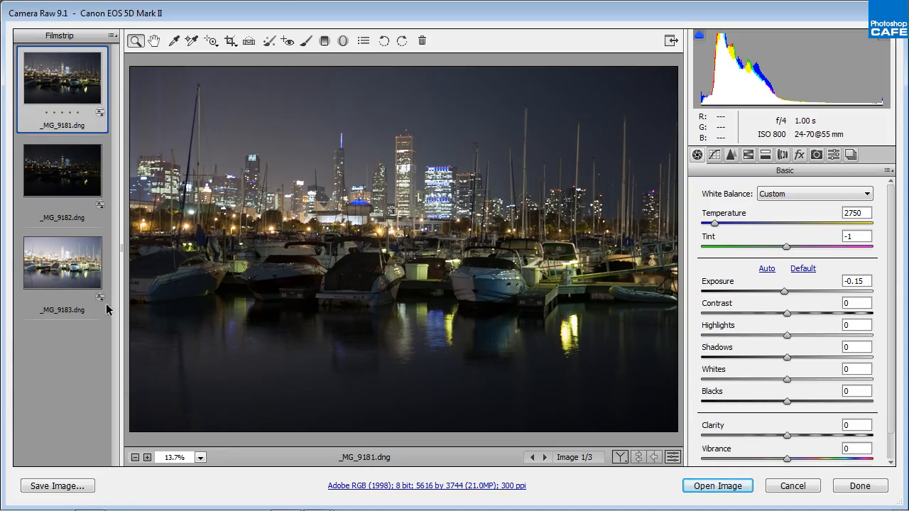
Step: Select all three exposures and give them a custom white balance of 2700 temperature, tint -2
{"action": "left_click", "coordinate": [114, 35]}
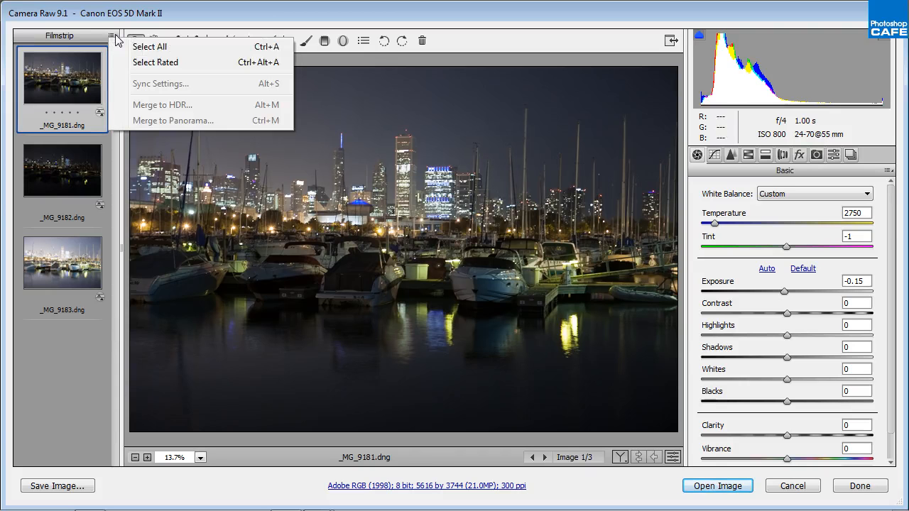
{"action": "left_click", "coordinate": [150, 46]}
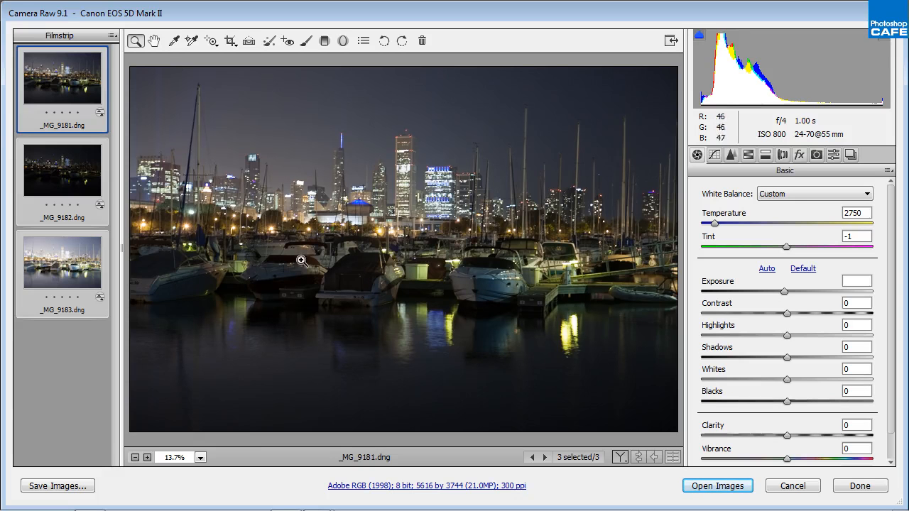
{"action": "mouse_move", "coordinate": [523, 158]}
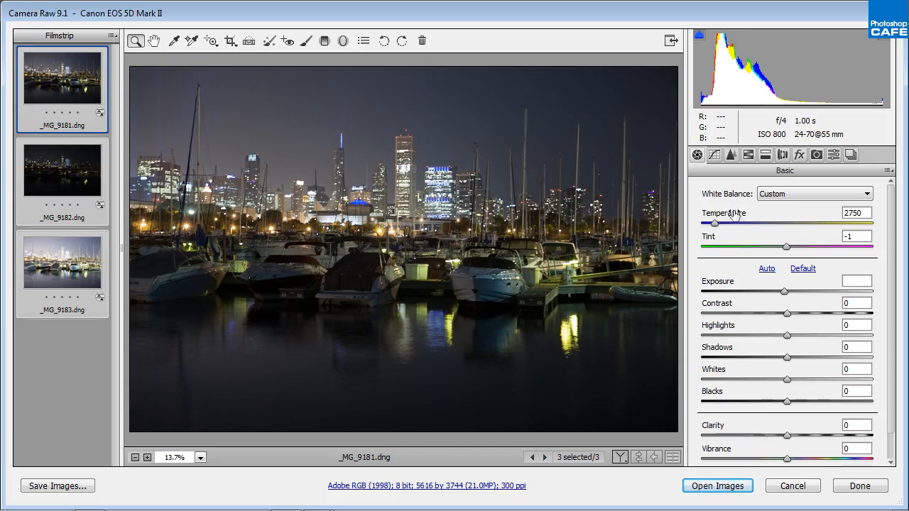
{"action": "left_click", "coordinate": [815, 193]}
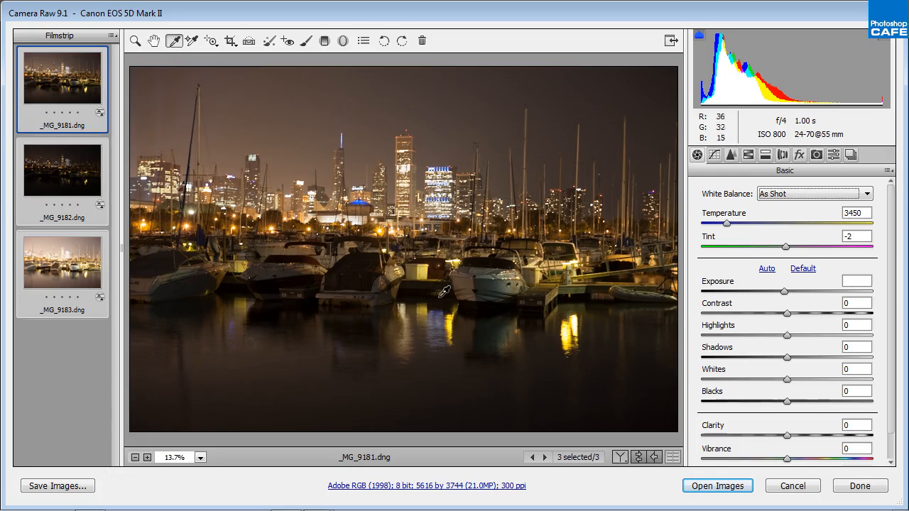
{"action": "left_click", "coordinate": [503, 307]}
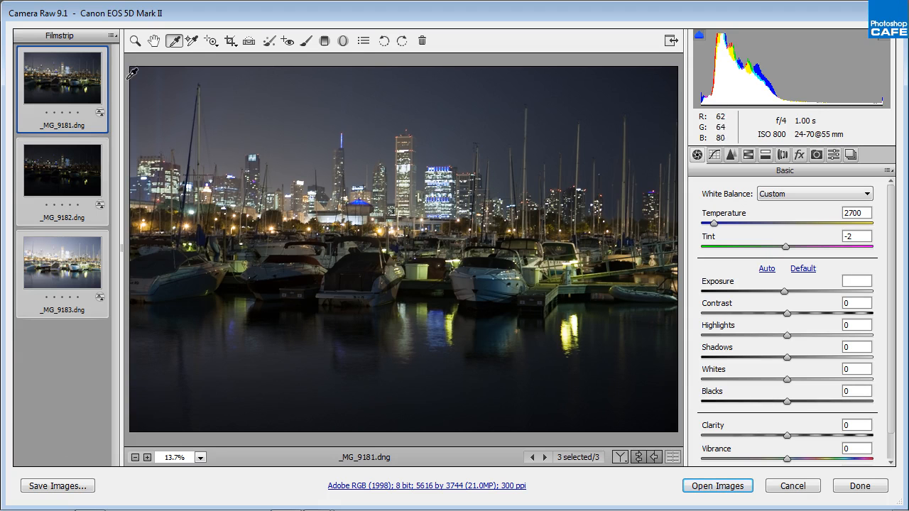
Step: Merge the exposures to HDR with Align Images on, Auto Tone left checked and Deghost Off
{"action": "left_click", "coordinate": [111, 36]}
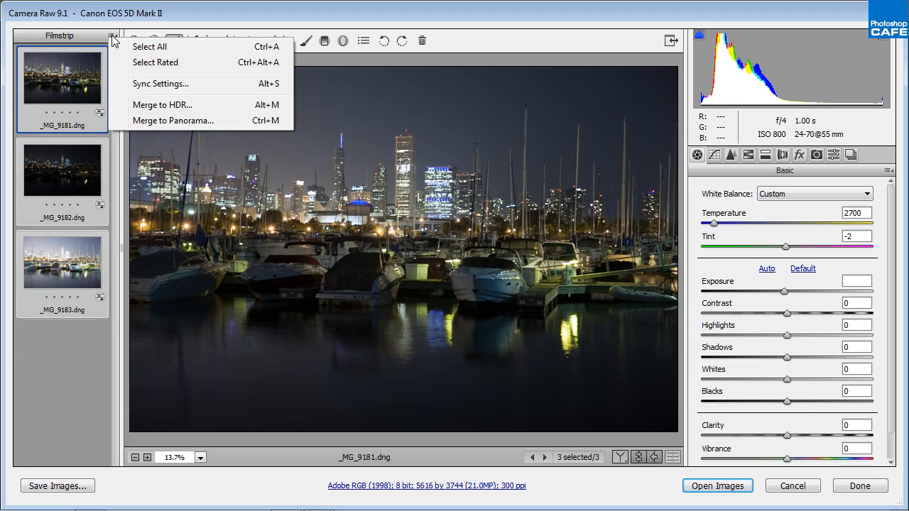
{"action": "mouse_move", "coordinate": [176, 114]}
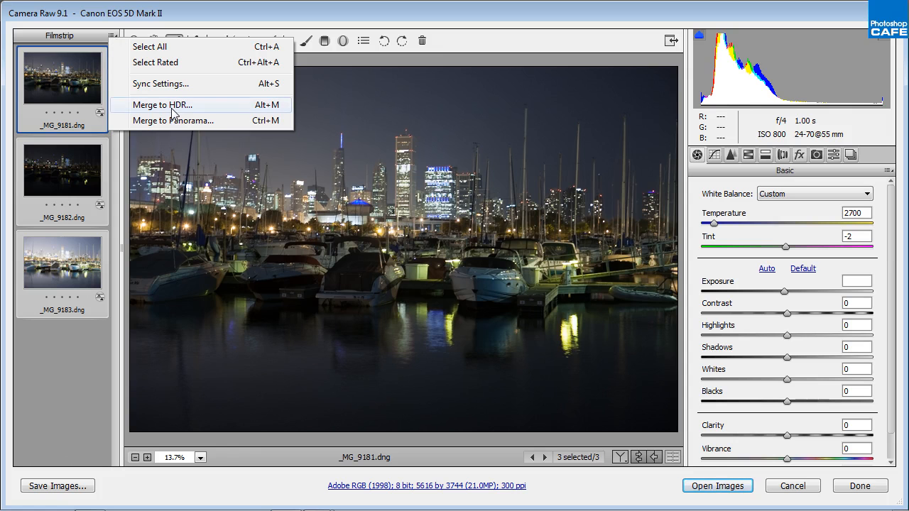
{"action": "left_click", "coordinate": [163, 105]}
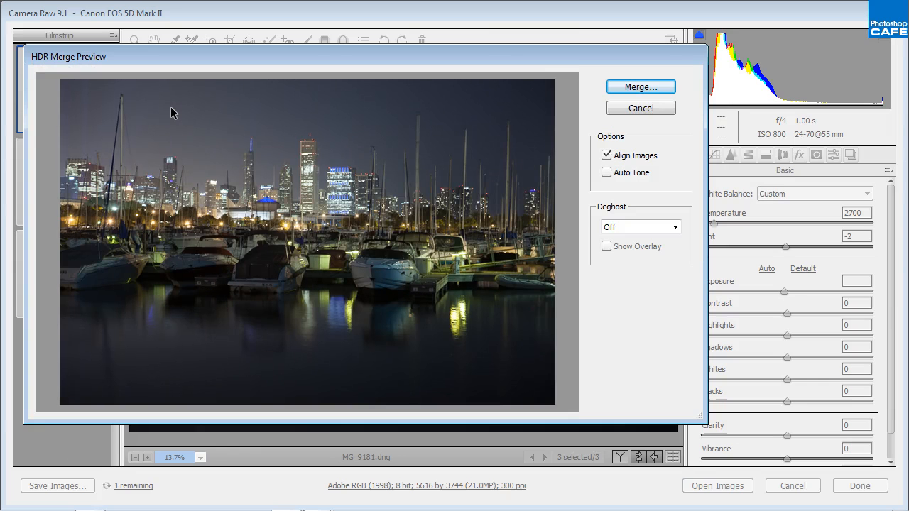
{"action": "mouse_move", "coordinate": [183, 131]}
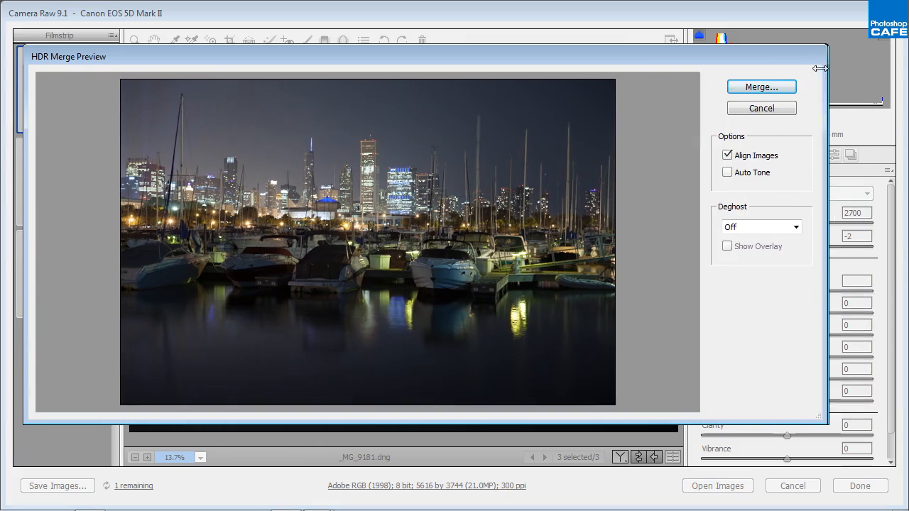
{"action": "left_click_drag", "start_coordinate": [821, 69], "coordinate": [727, 94]}
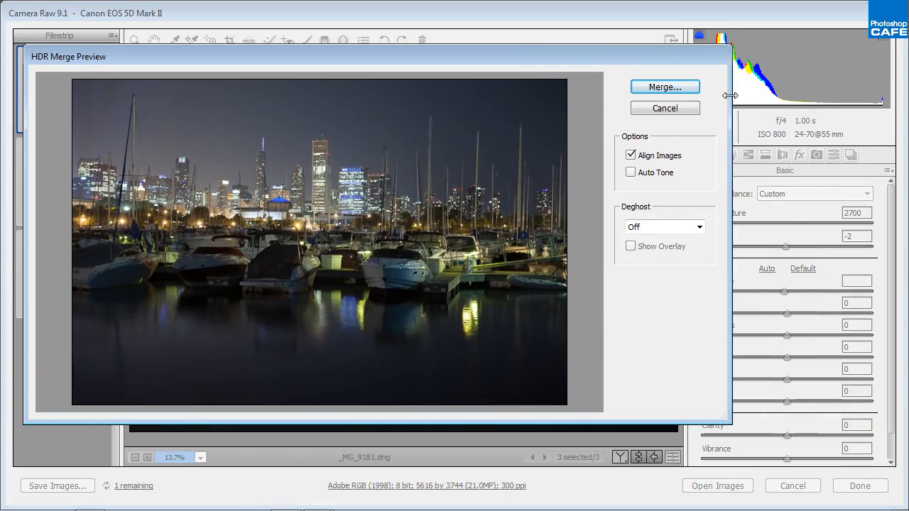
{"action": "left_click", "coordinate": [630, 171]}
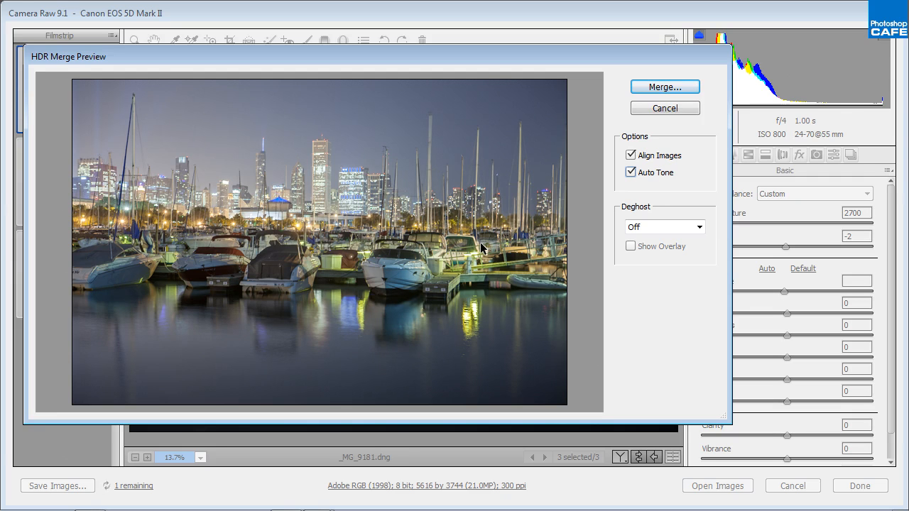
{"action": "mouse_move", "coordinate": [453, 215]}
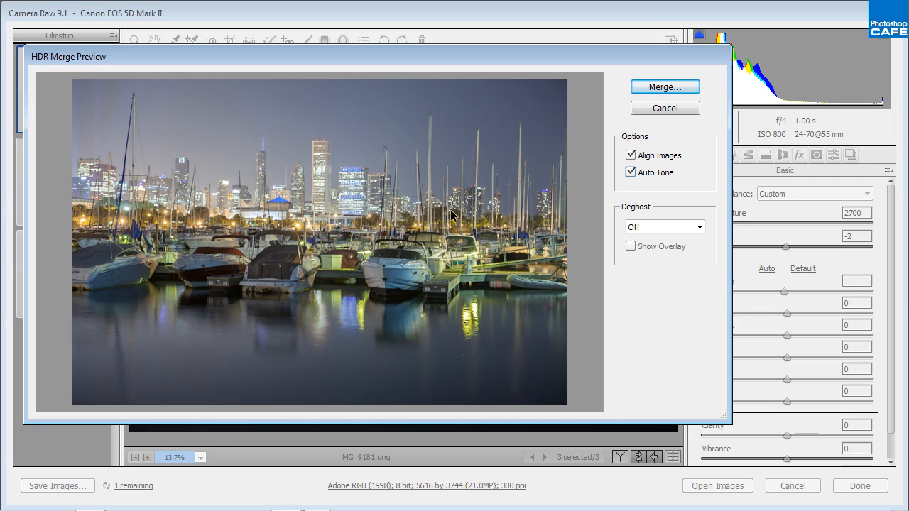
{"action": "left_click", "coordinate": [631, 172]}
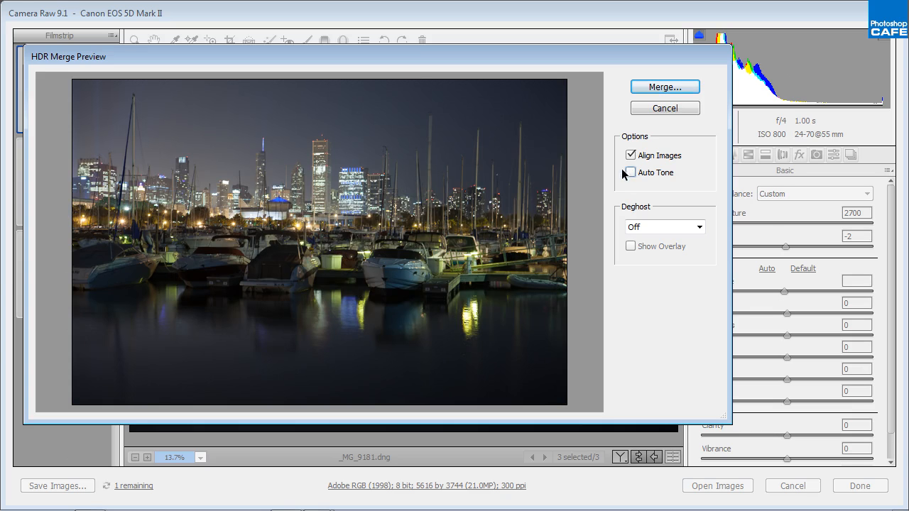
{"action": "left_click", "coordinate": [629, 172]}
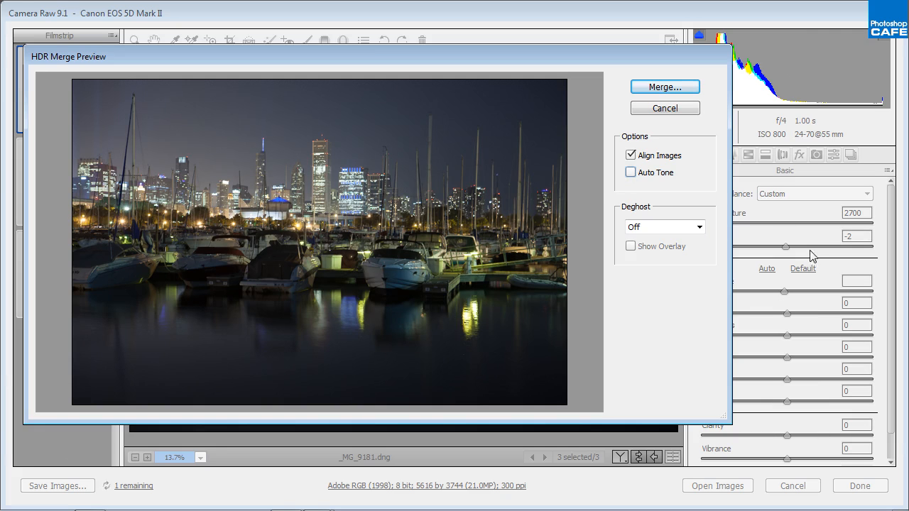
{"action": "left_click", "coordinate": [631, 172]}
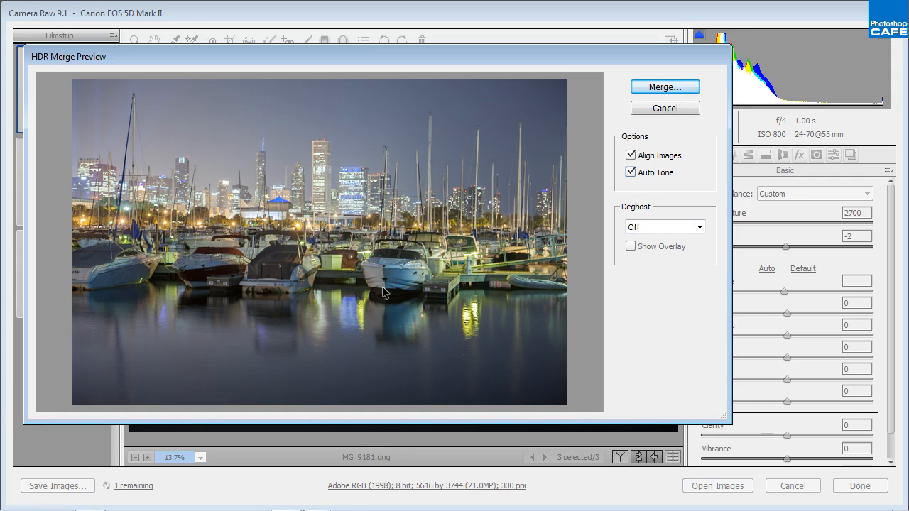
{"action": "mouse_move", "coordinate": [338, 253]}
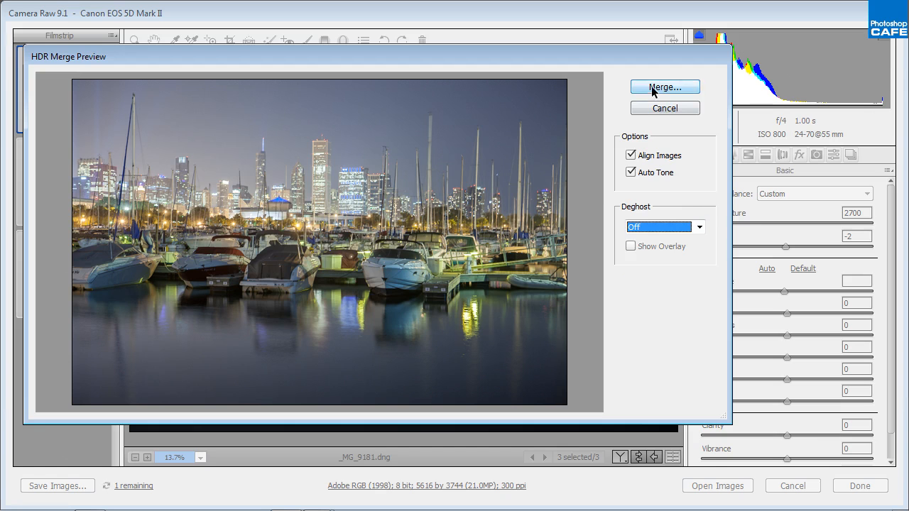
Step: Save the merge result as a Digital Negative named chiwater-HDR in the lessons folder
{"action": "left_click", "coordinate": [664, 87]}
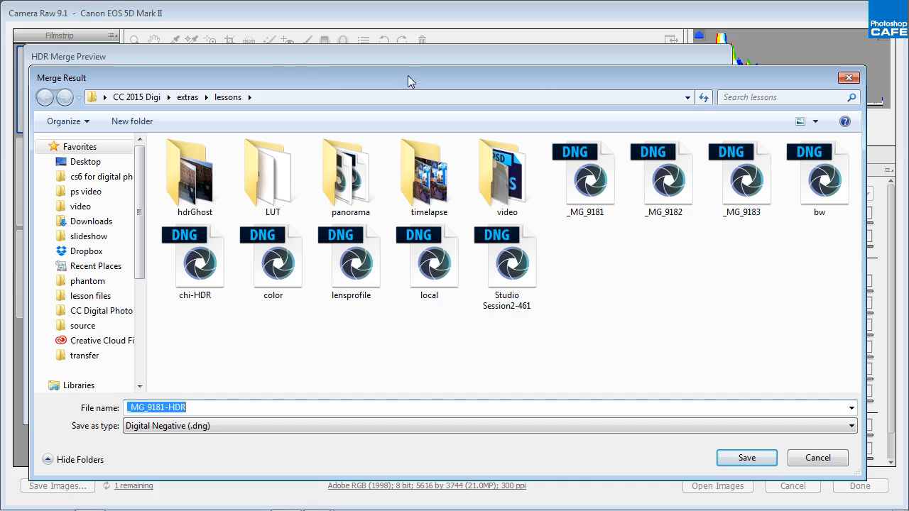
{"action": "left_click", "coordinate": [195, 258]}
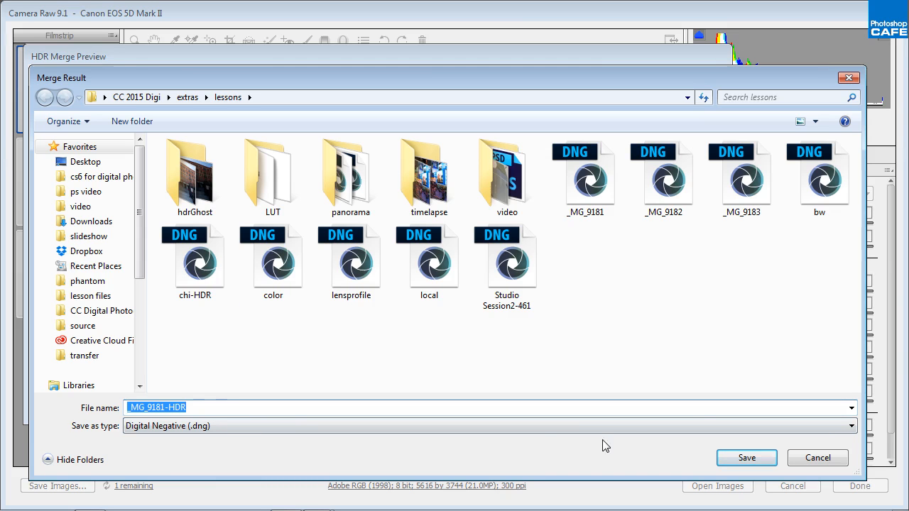
{"action": "mouse_move", "coordinate": [233, 392]}
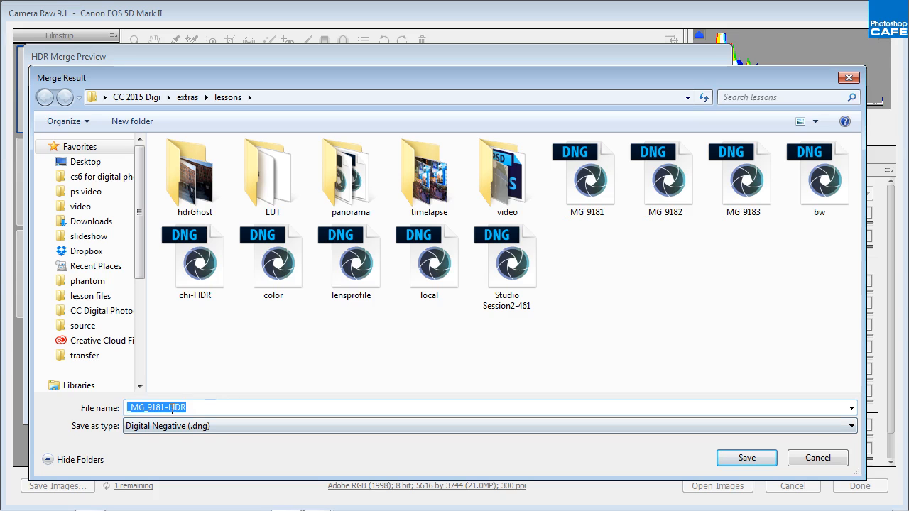
{"action": "mouse_move", "coordinate": [73, 396]}
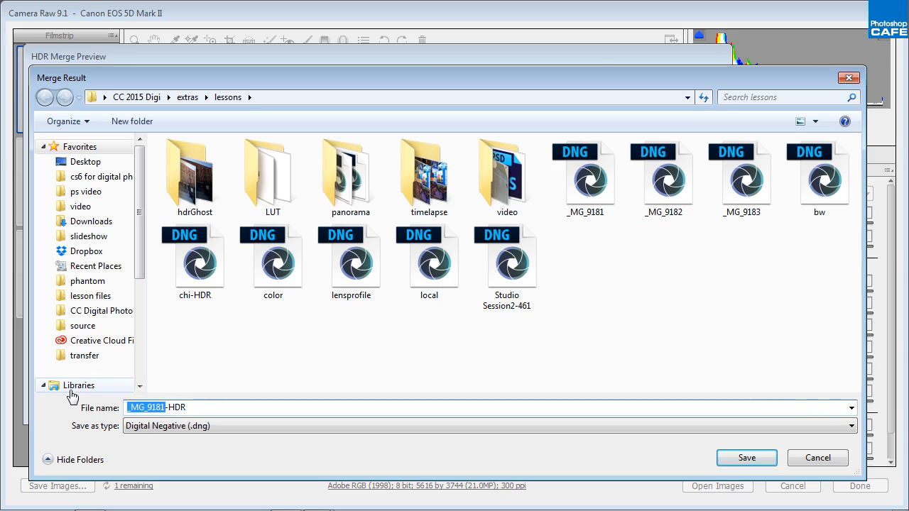
{"action": "type", "text": "chiw-HDR"}
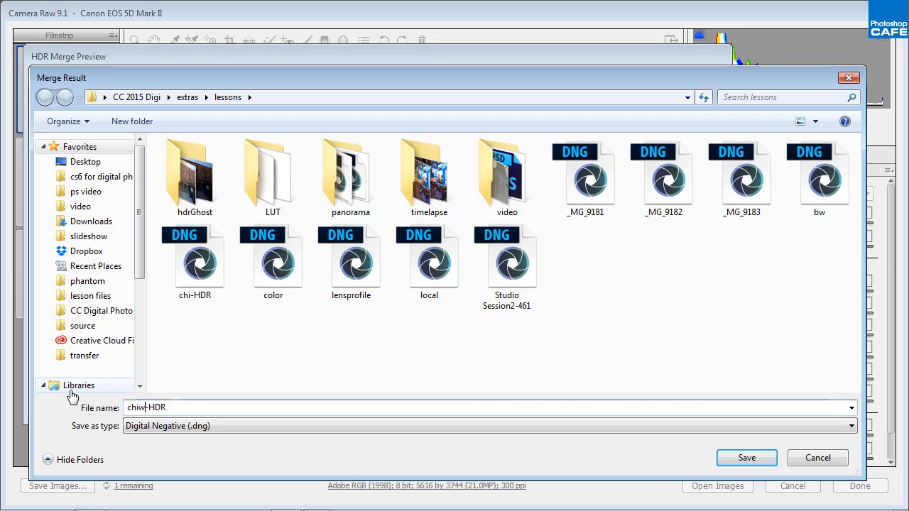
{"action": "type", "text": "water"}
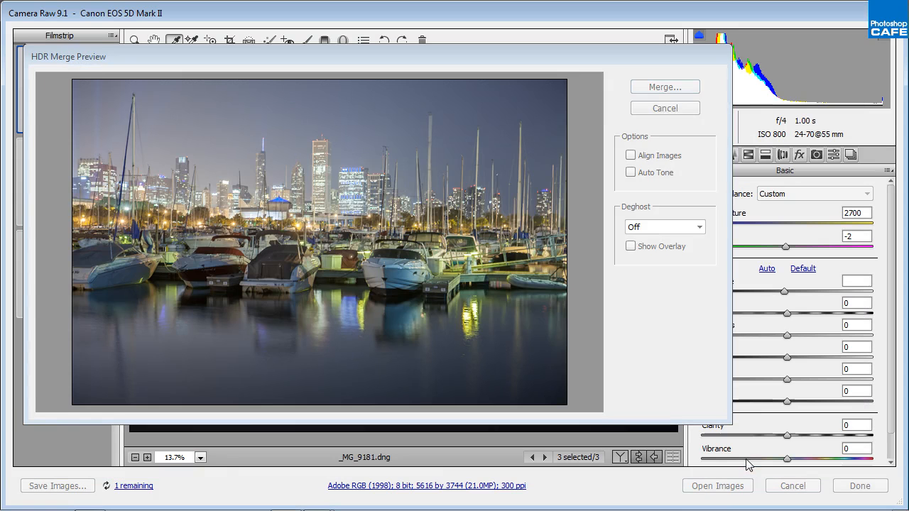
Step: Sweep exposure on the first original frame from near black back to normal for comparison
{"action": "left_click", "coordinate": [663, 87]}
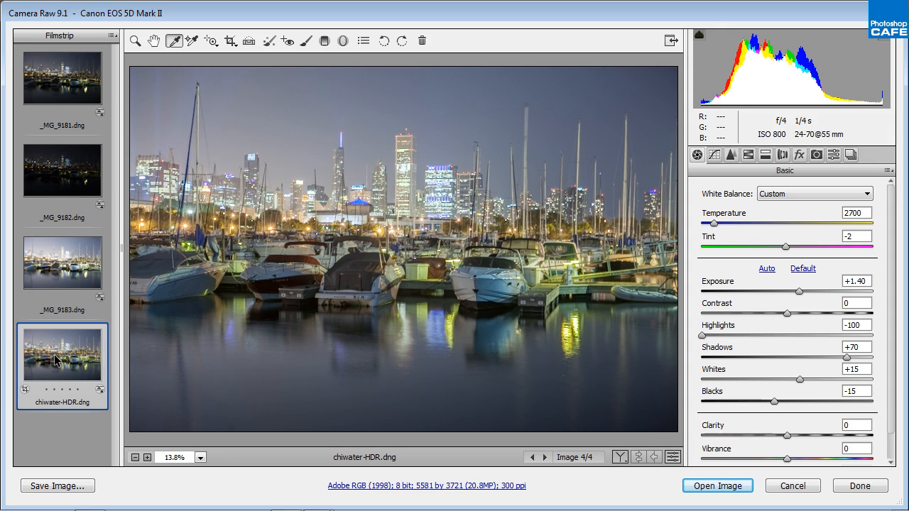
{"action": "mouse_move", "coordinate": [273, 292]}
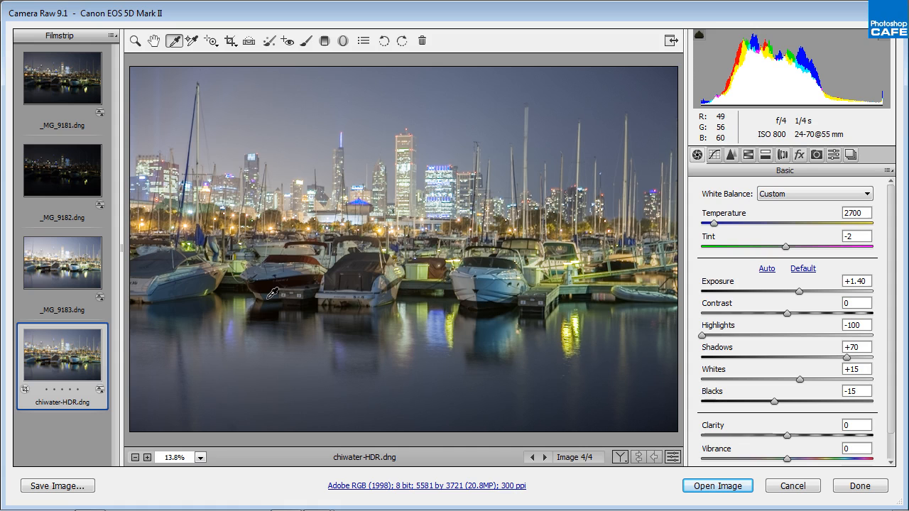
{"action": "mouse_move", "coordinate": [414, 277]}
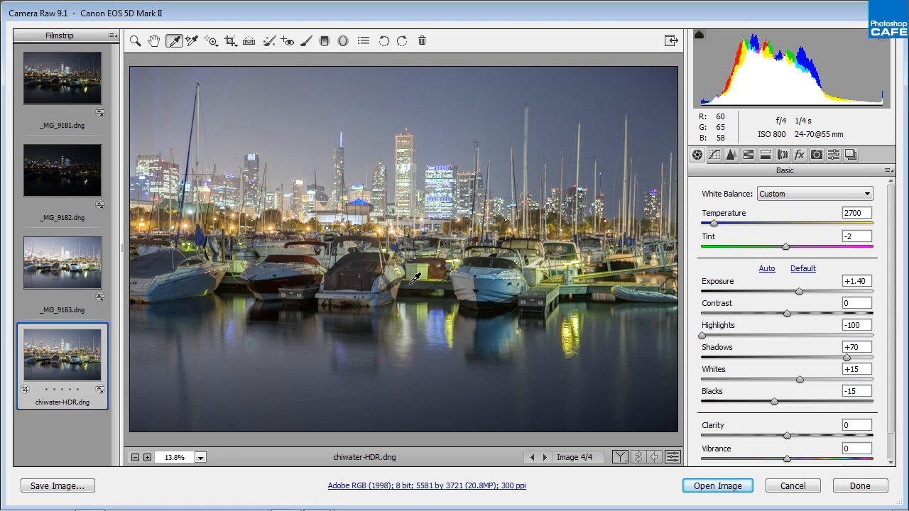
{"action": "left_click", "coordinate": [63, 77]}
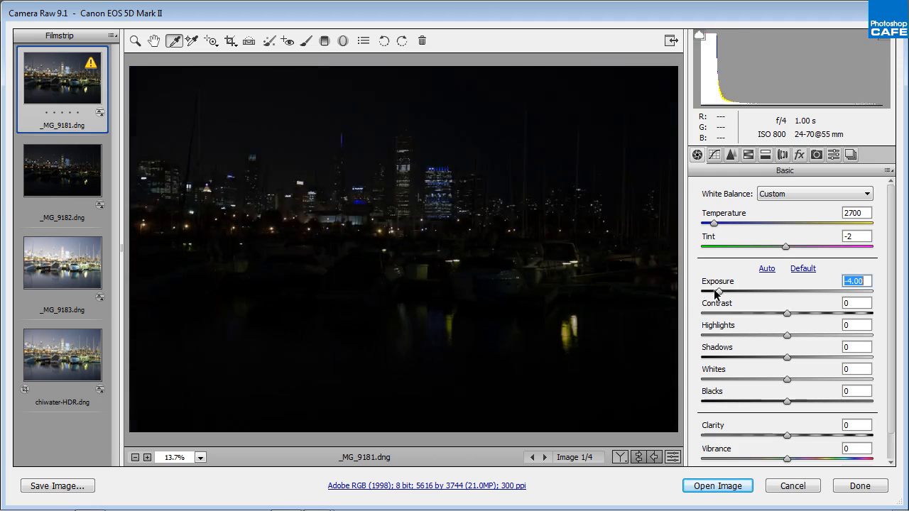
{"action": "left_click_drag", "start_coordinate": [714, 293], "coordinate": [872, 293]}
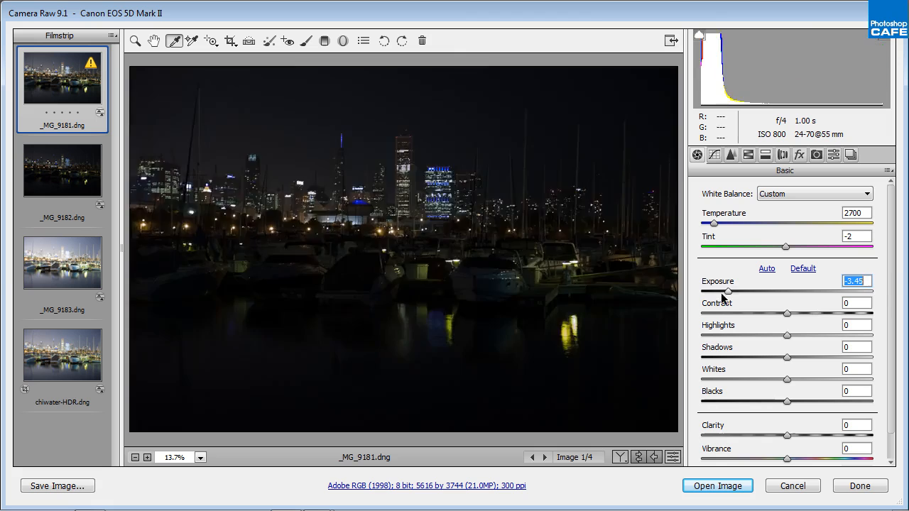
{"action": "left_click_drag", "start_coordinate": [724, 291], "coordinate": [781, 291]}
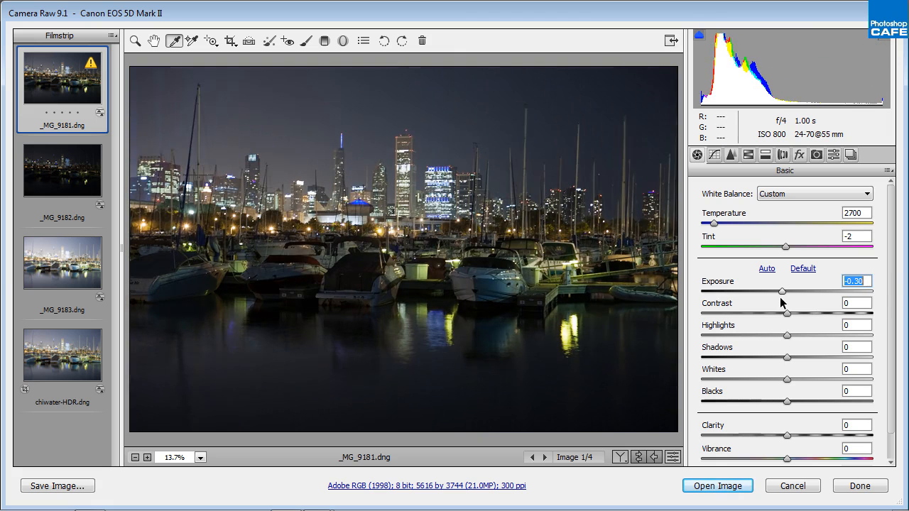
{"action": "left_click_drag", "start_coordinate": [781, 291], "coordinate": [806, 292]}
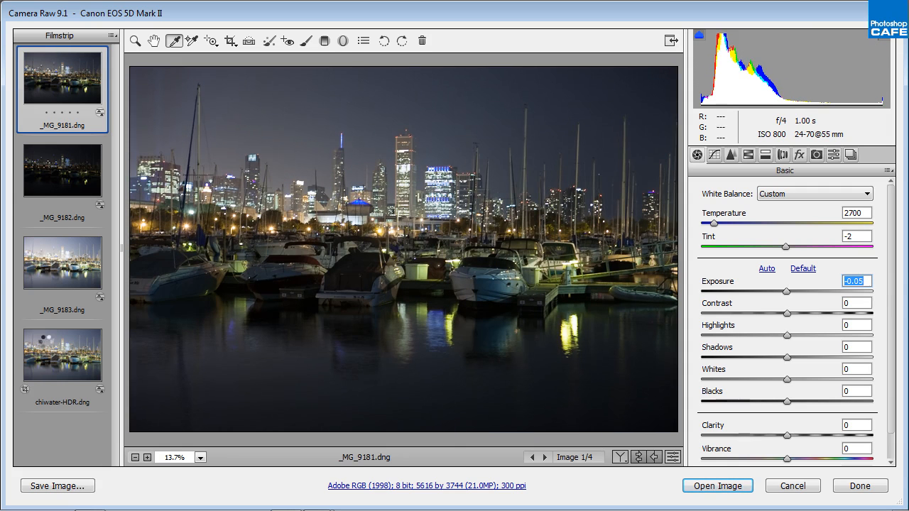
Step: Sweep the merged HDR's exposure between extremes, settle at +0.75, highlights -100 and shadows adjusted
{"action": "left_click", "coordinate": [62, 354]}
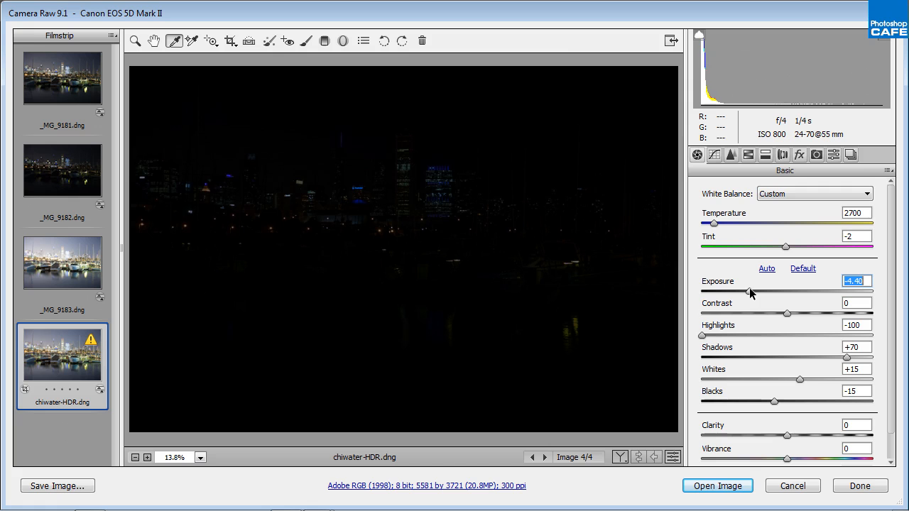
{"action": "left_click_drag", "start_coordinate": [752, 293], "coordinate": [744, 292]}
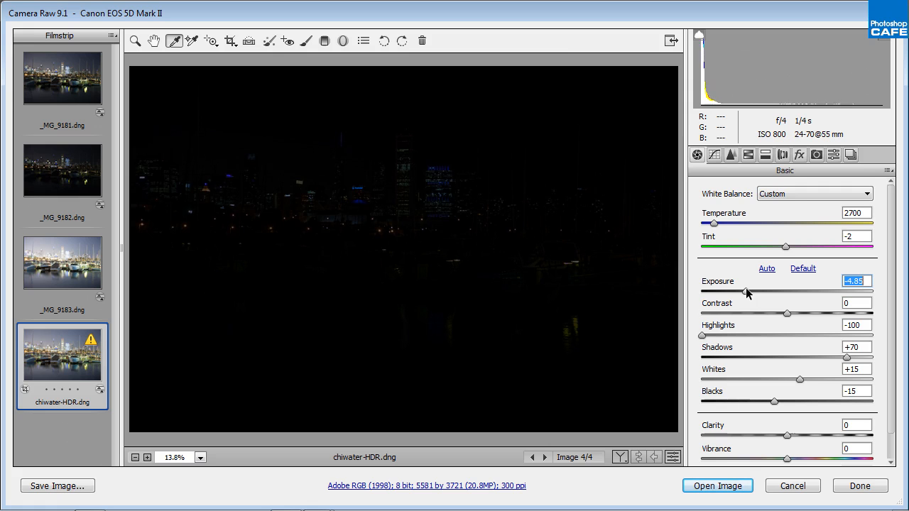
{"action": "left_click_drag", "start_coordinate": [747, 292], "coordinate": [751, 293]}
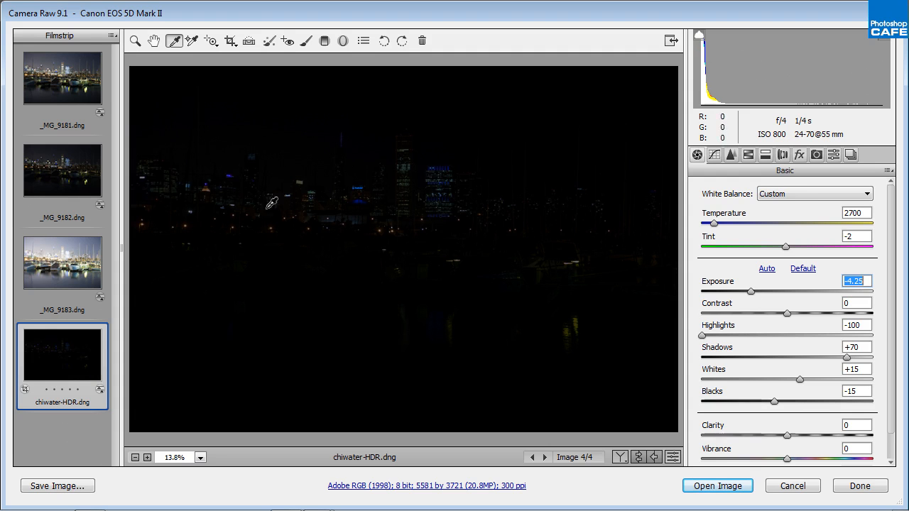
{"action": "left_click_drag", "start_coordinate": [750, 291], "coordinate": [778, 291]}
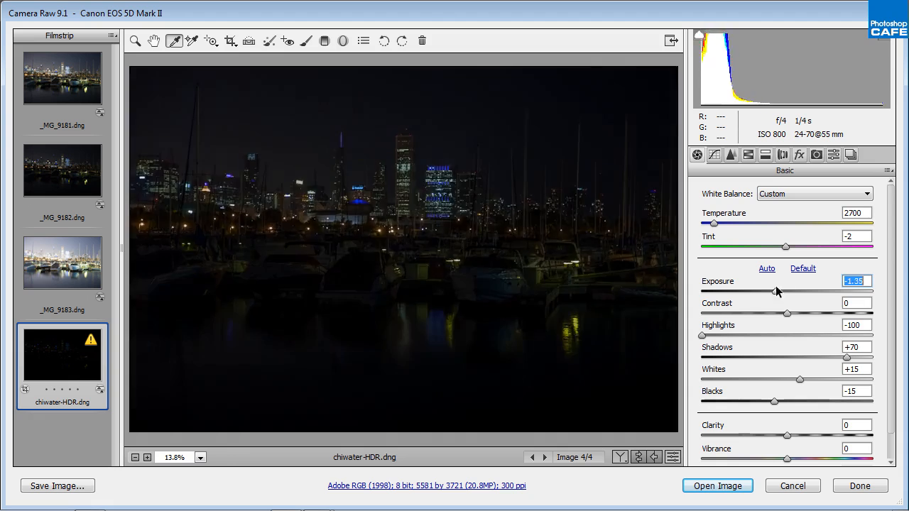
{"action": "left_click_drag", "start_coordinate": [773, 291], "coordinate": [827, 291]}
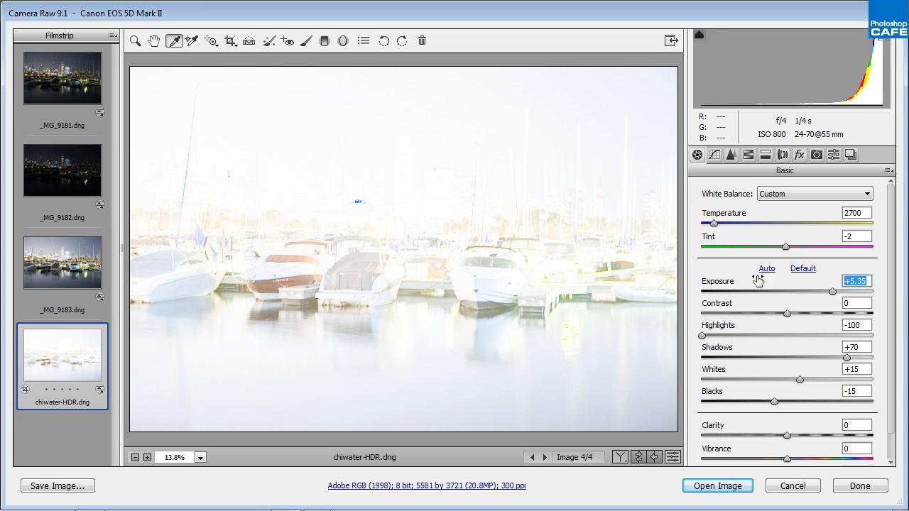
{"action": "left_click_drag", "start_coordinate": [852, 291], "coordinate": [787, 291]}
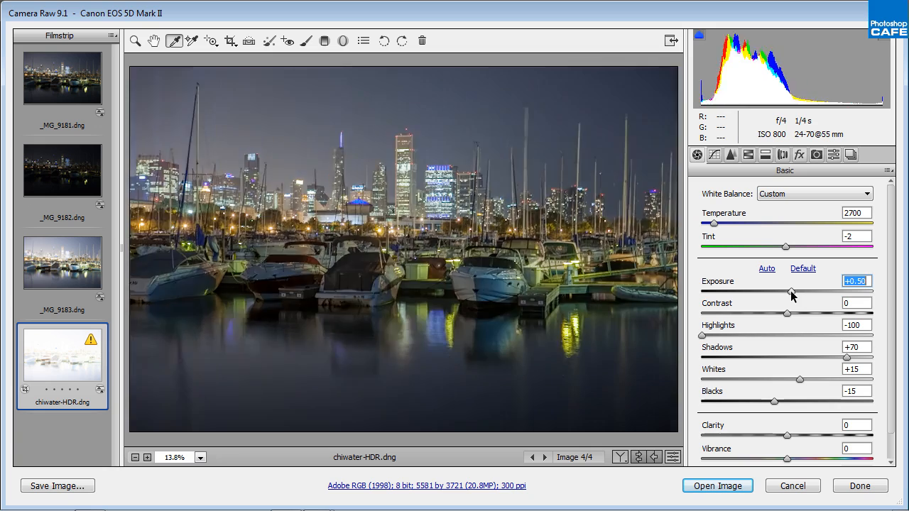
{"action": "left_click_drag", "start_coordinate": [787, 293], "coordinate": [795, 293]}
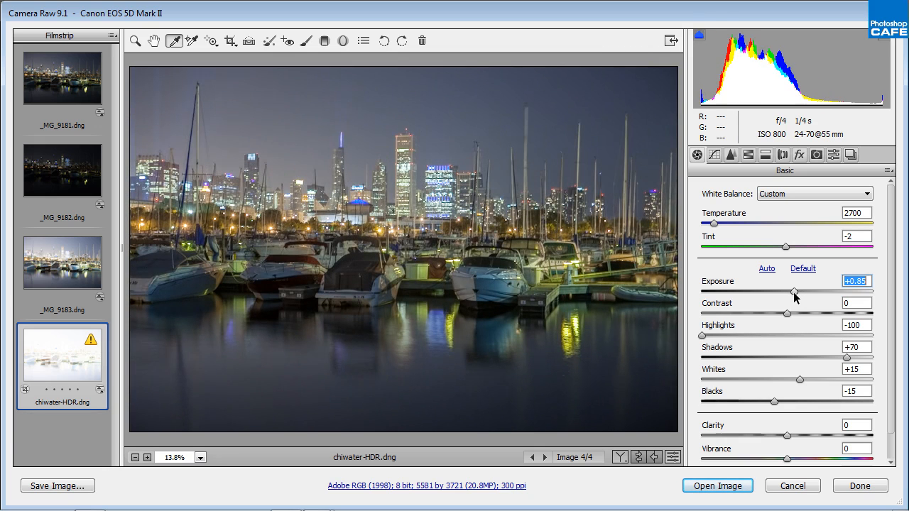
{"action": "left_click_drag", "start_coordinate": [794, 292], "coordinate": [787, 293]}
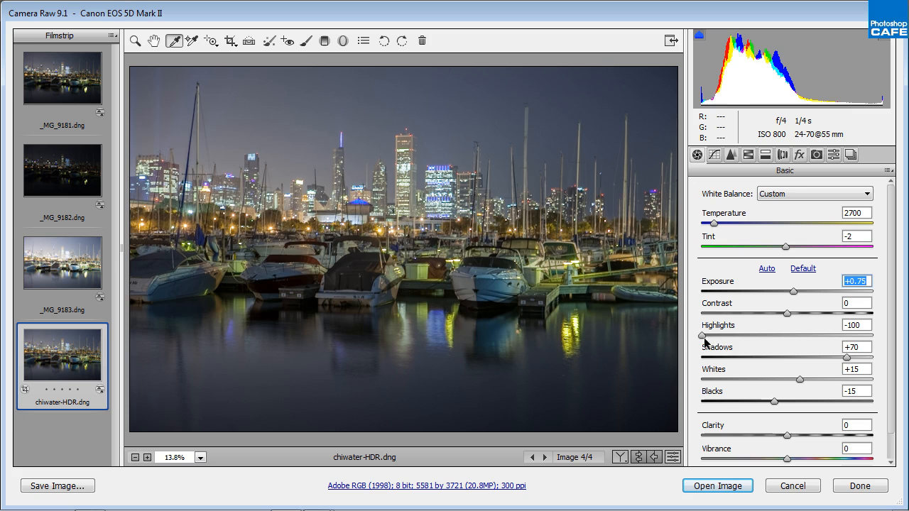
{"action": "left_click_drag", "start_coordinate": [703, 335], "coordinate": [853, 336]}
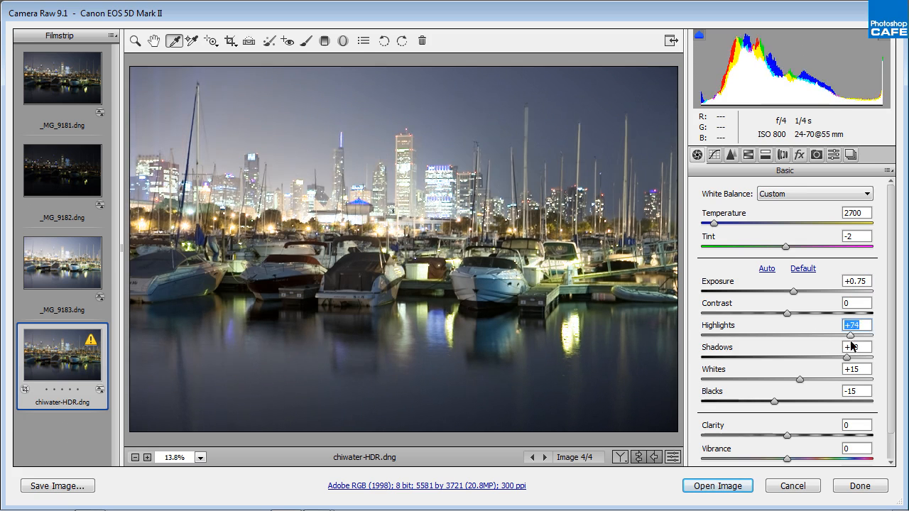
{"action": "left_click_drag", "start_coordinate": [831, 335], "coordinate": [702, 335]}
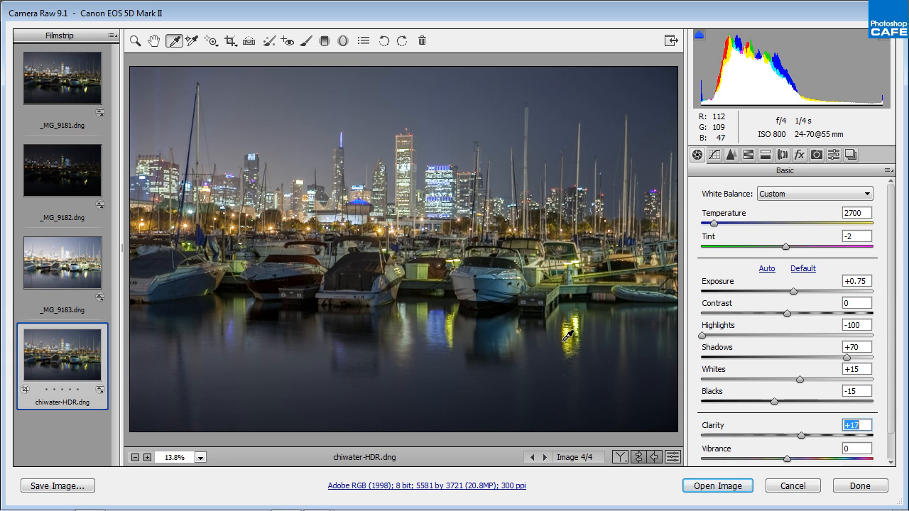
{"action": "mouse_move", "coordinate": [506, 466]}
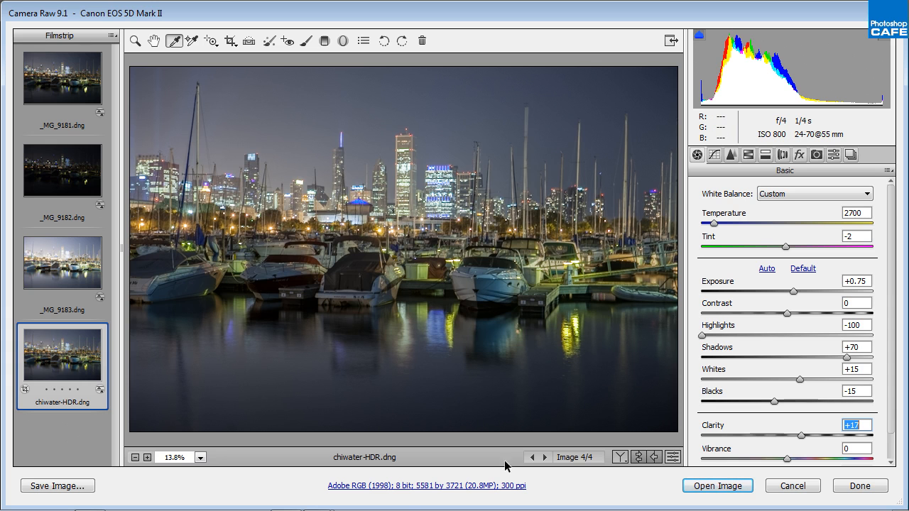
Step: Set the workflow output depth to 16 Bits/Channel
{"action": "left_click", "coordinate": [426, 485]}
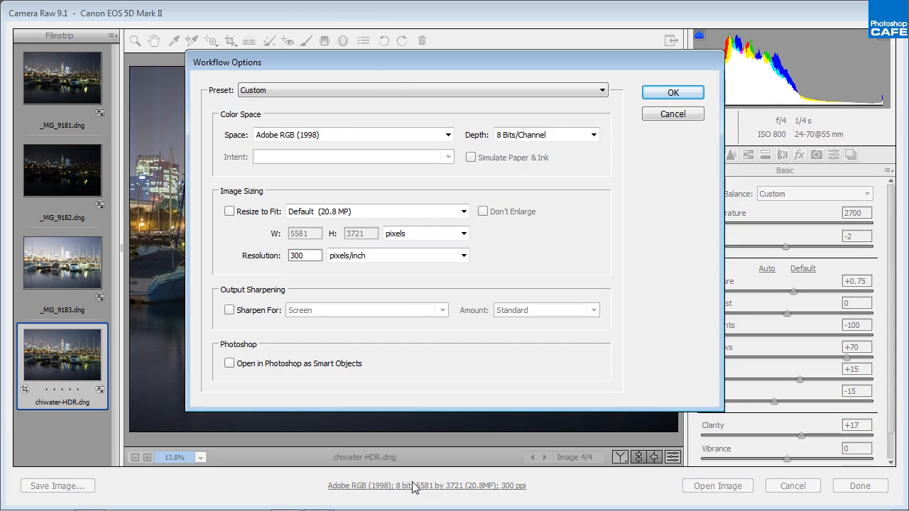
{"action": "mouse_move", "coordinate": [362, 491]}
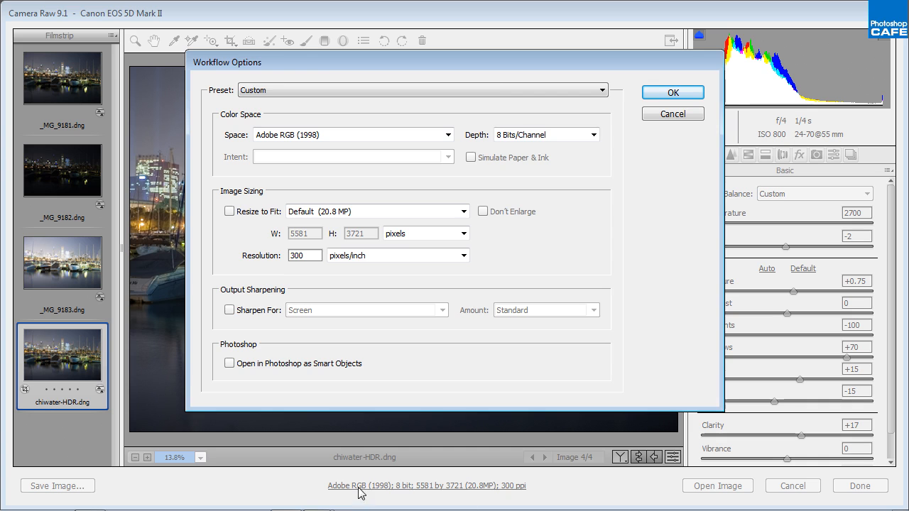
{"action": "left_click", "coordinate": [544, 134]}
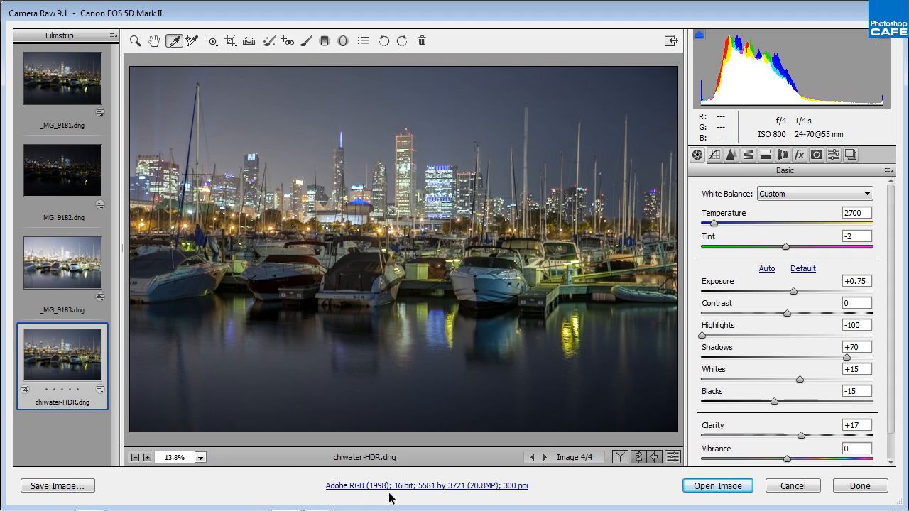
{"action": "mouse_move", "coordinate": [296, 477]}
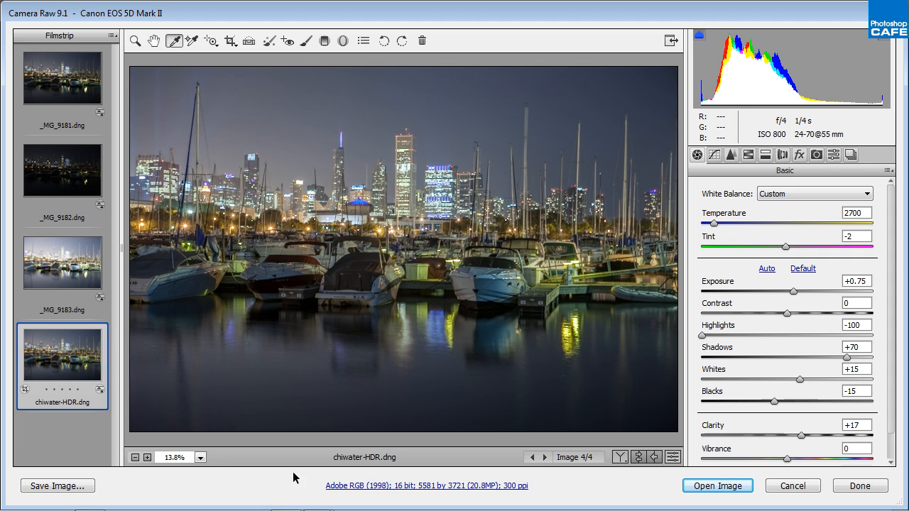
{"action": "mouse_move", "coordinate": [318, 468]}
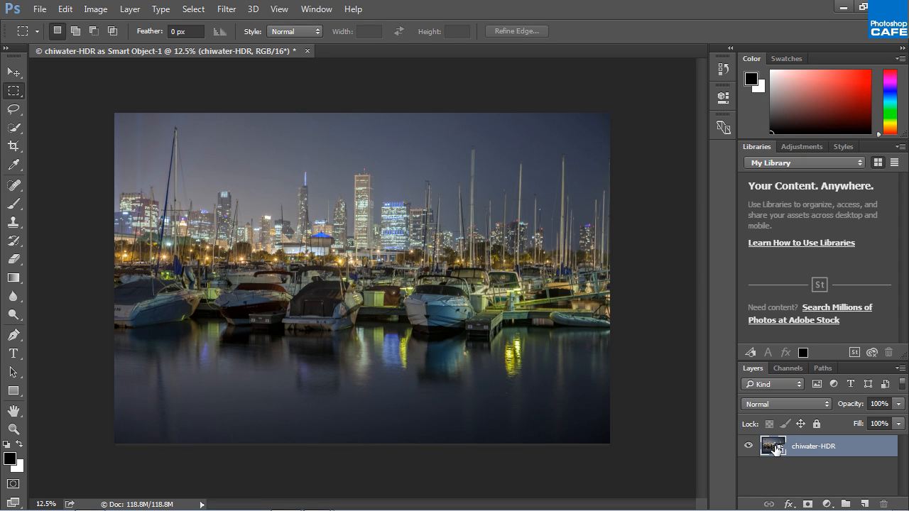
{"action": "mouse_move", "coordinate": [773, 448]}
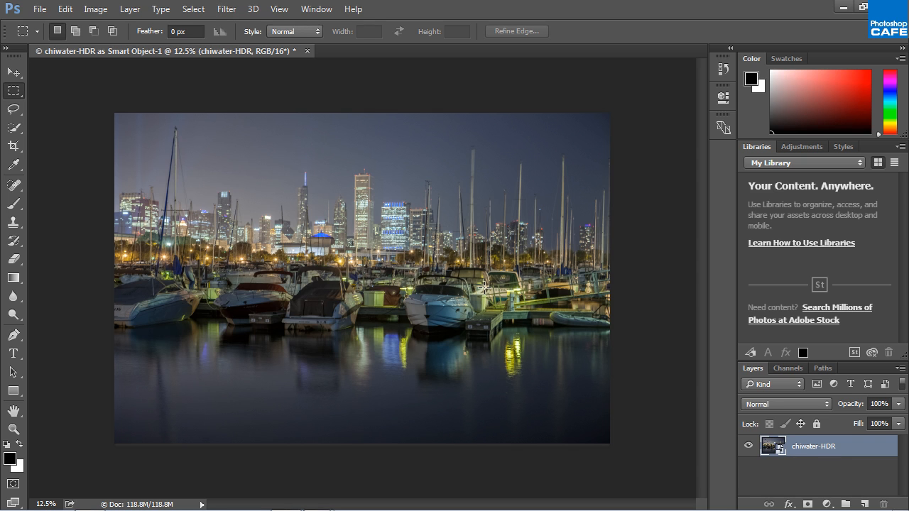
{"action": "mouse_move", "coordinate": [347, 370]}
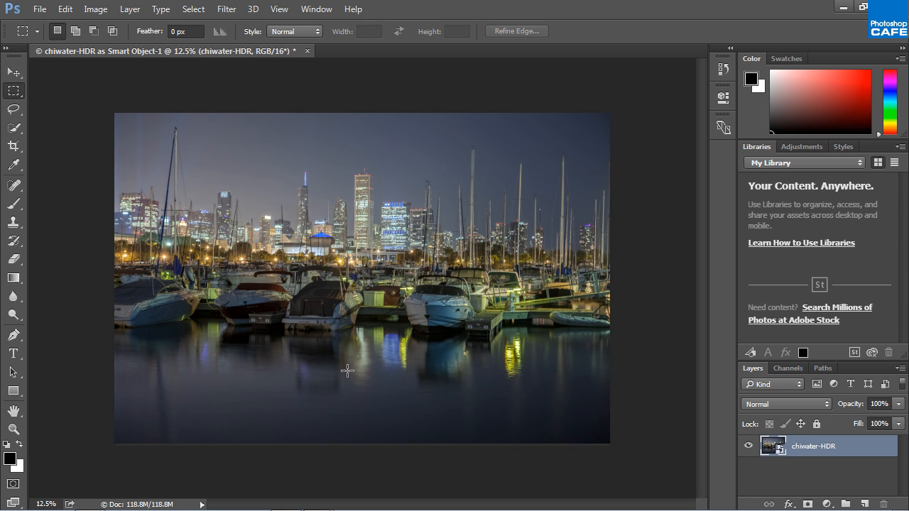
Step: Convert the document to 32 Bits/Channel without rasterizing the smart-object layer
{"action": "left_click", "coordinate": [95, 9]}
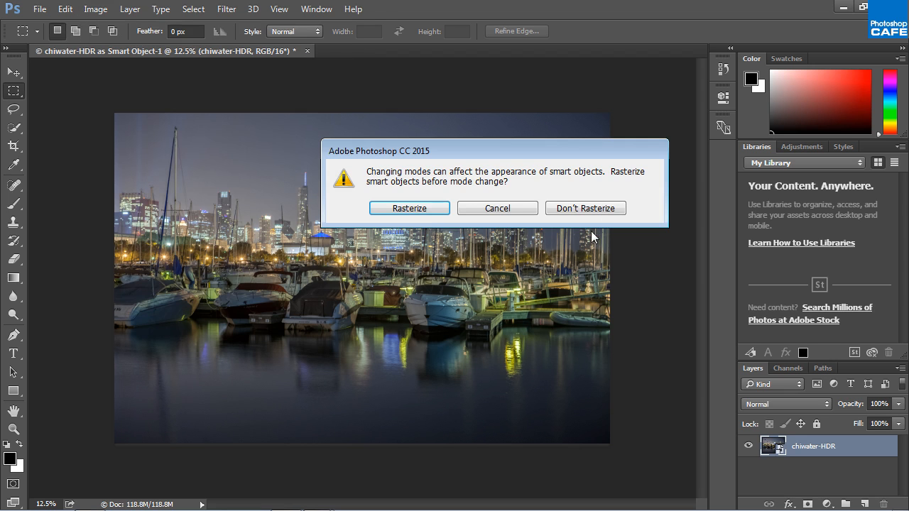
{"action": "mouse_move", "coordinate": [554, 230]}
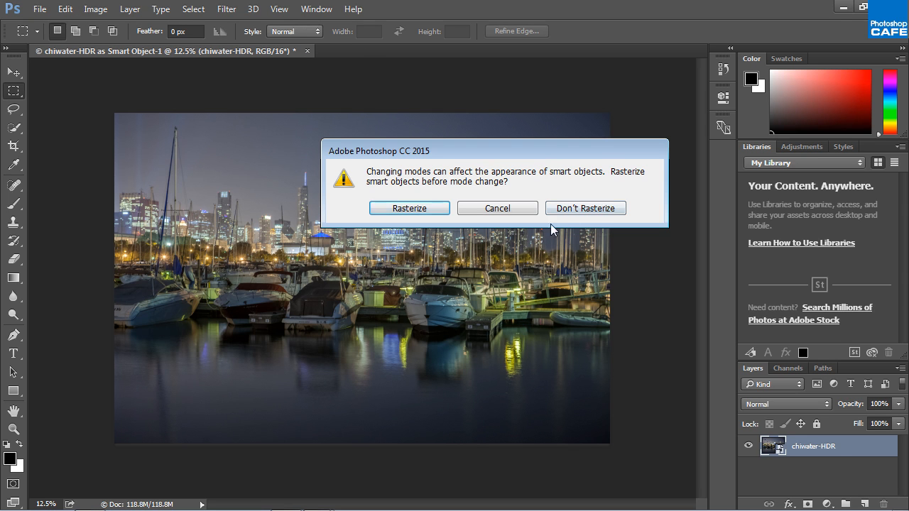
{"action": "mouse_move", "coordinate": [585, 207]}
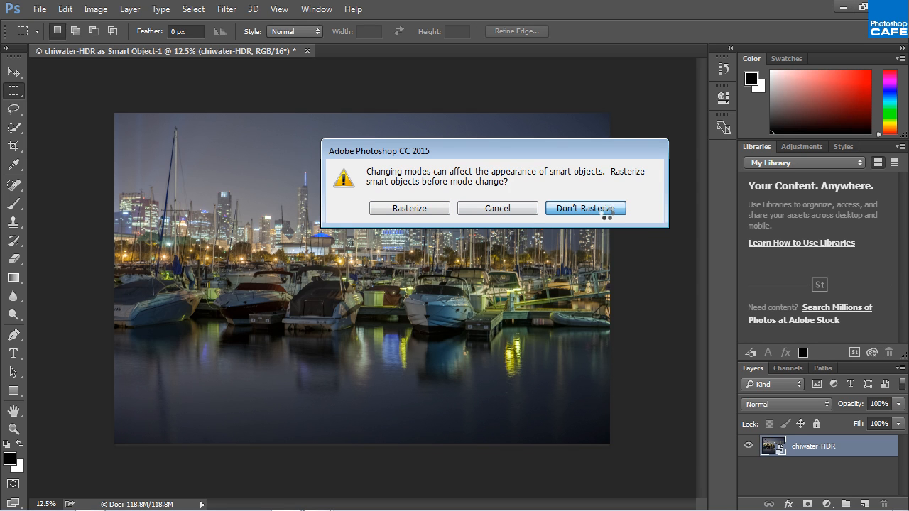
{"action": "left_click", "coordinate": [585, 208]}
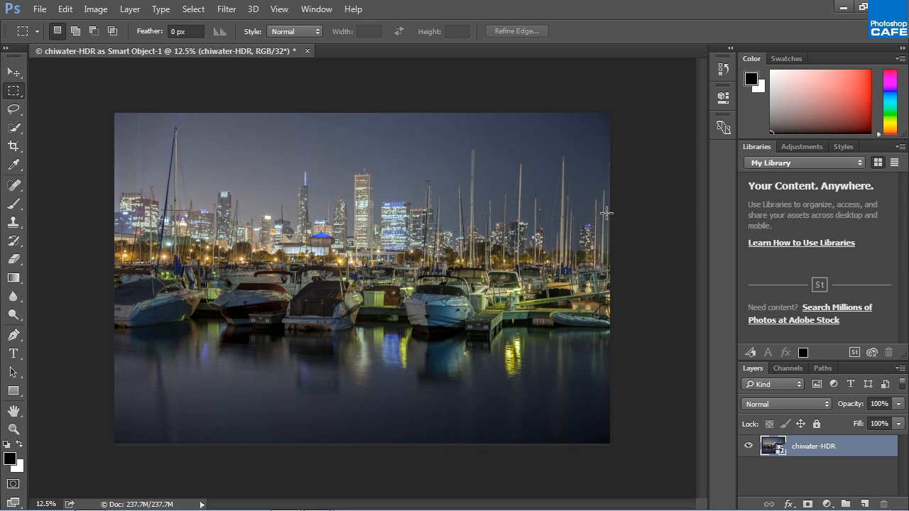
{"action": "mouse_move", "coordinate": [148, 467]}
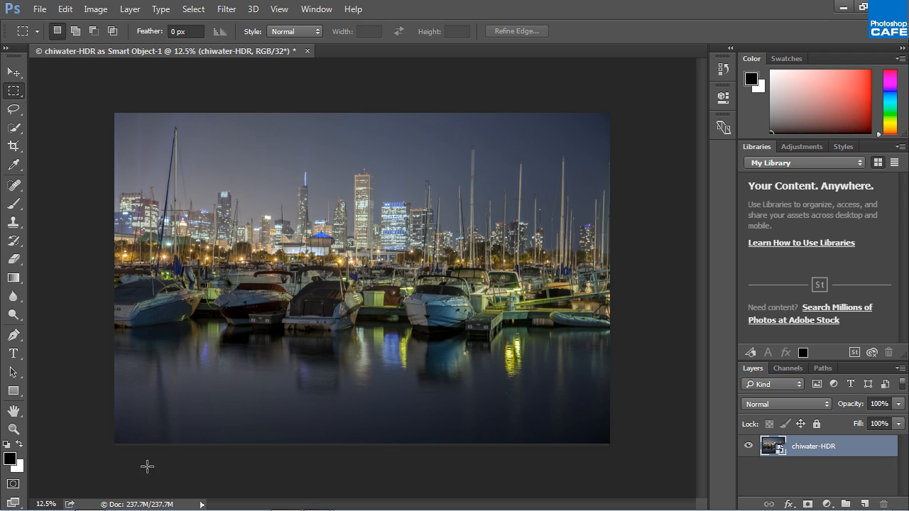
Step: Show the 32-bit Exposure status readout and rasterize the HDR smart-object layer
{"action": "left_click", "coordinate": [202, 504]}
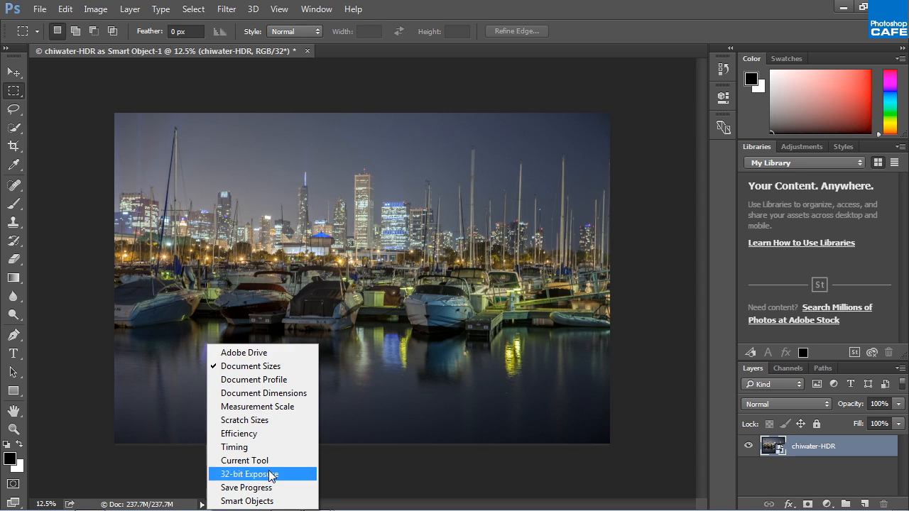
{"action": "left_click", "coordinate": [250, 474]}
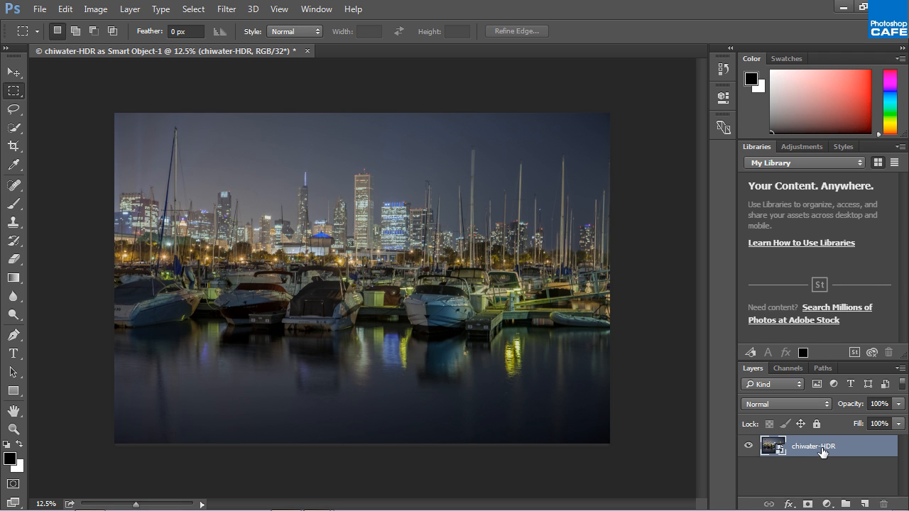
{"action": "right_click", "coordinate": [813, 447]}
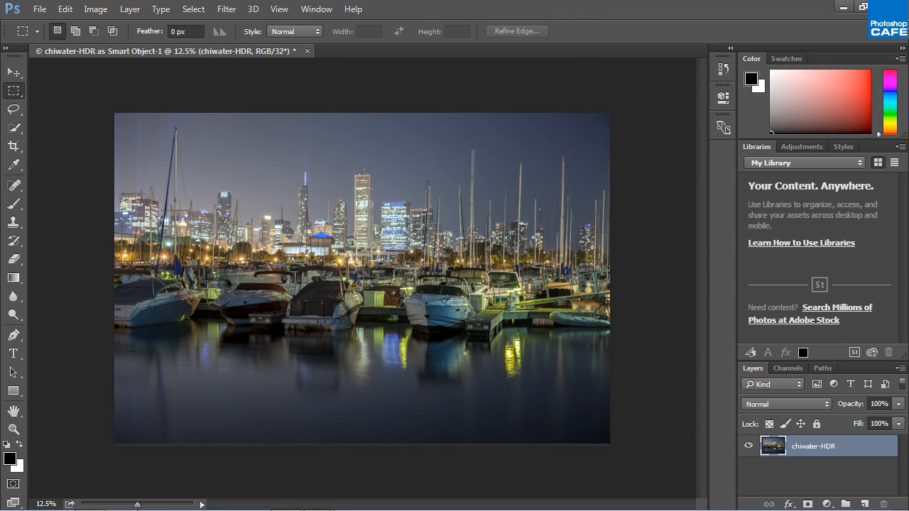
Step: Browse the Filter and Select menus to see what is available in 32-bit mode
{"action": "left_click", "coordinate": [227, 9]}
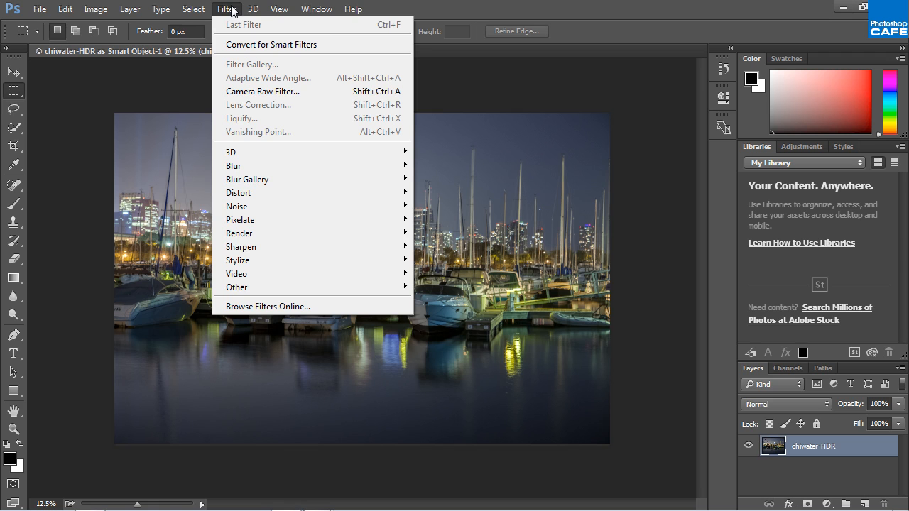
{"action": "mouse_move", "coordinate": [263, 273]}
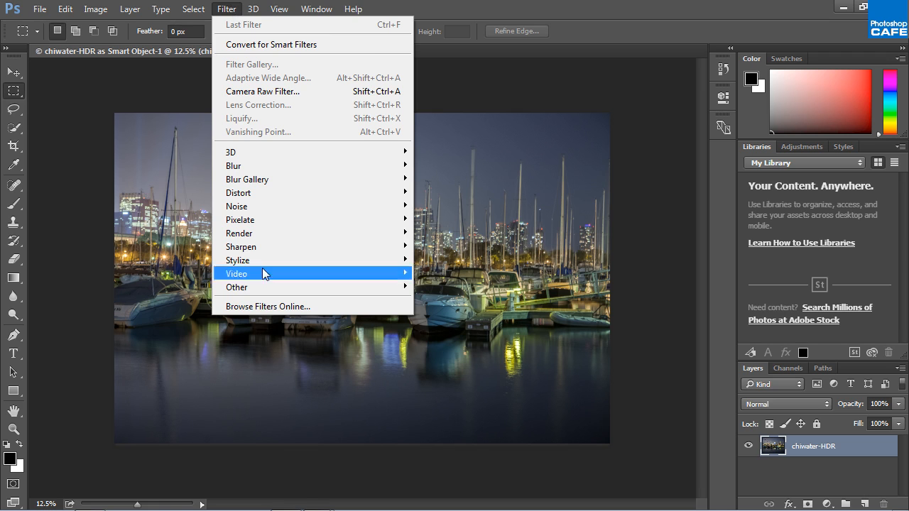
{"action": "left_click", "coordinate": [193, 9]}
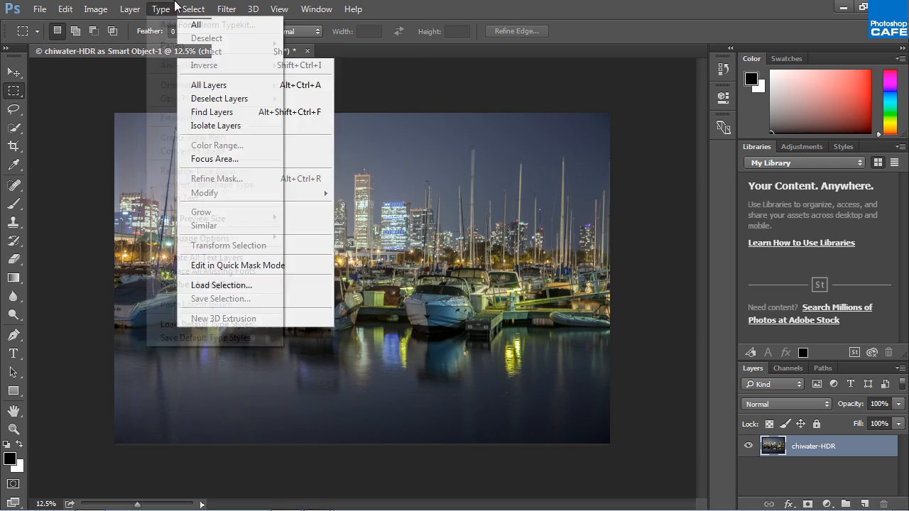
{"action": "left_click", "coordinate": [531, 200]}
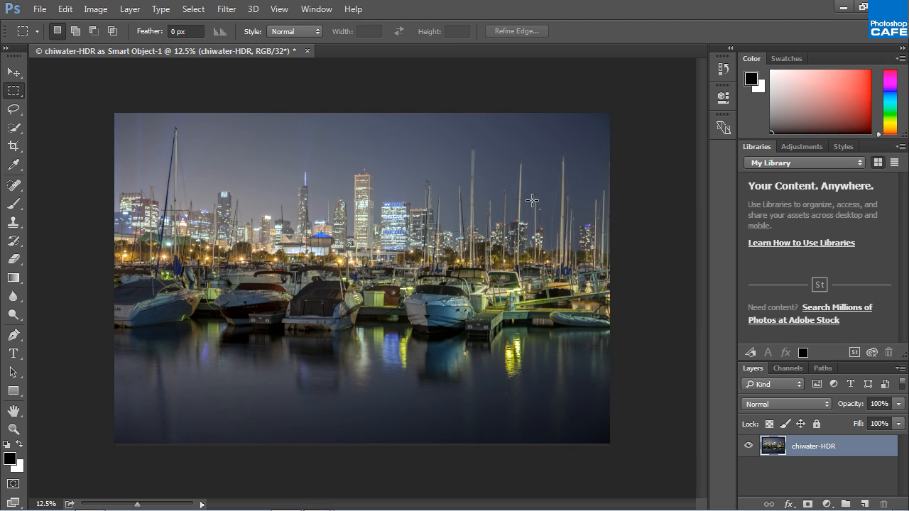